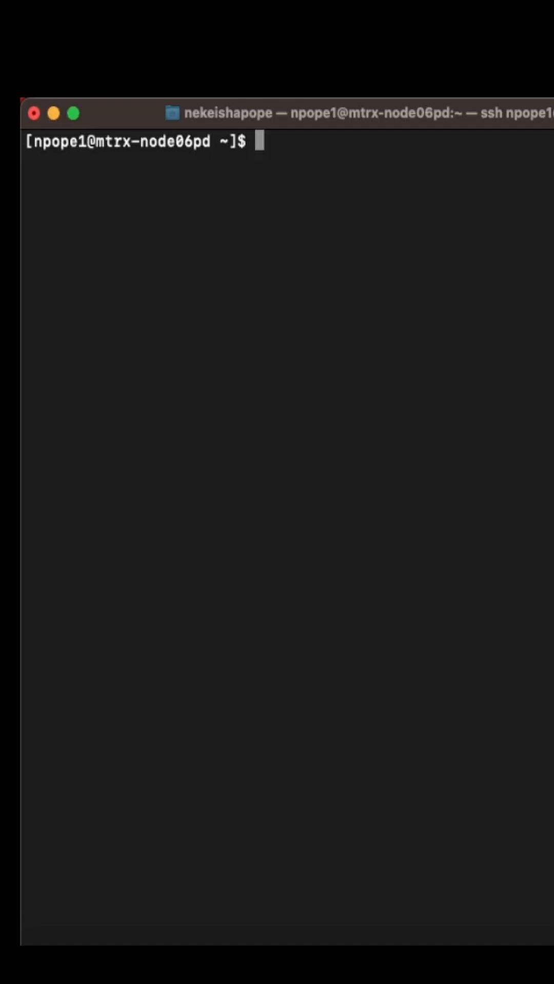
Step: Run read -a color and enter the words red blue pink into the array
{"action": "type", "text": "read"}
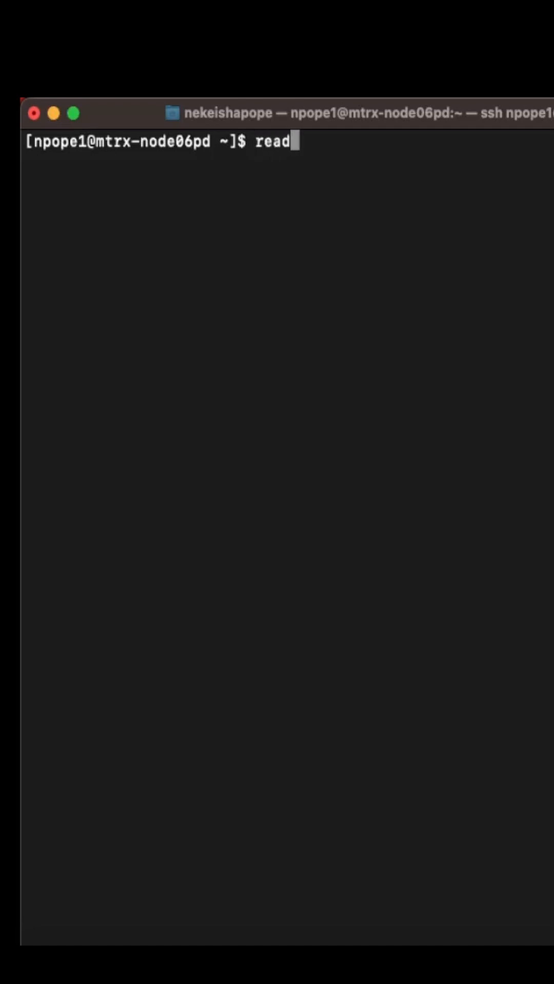
{"action": "type", "text": "-a"}
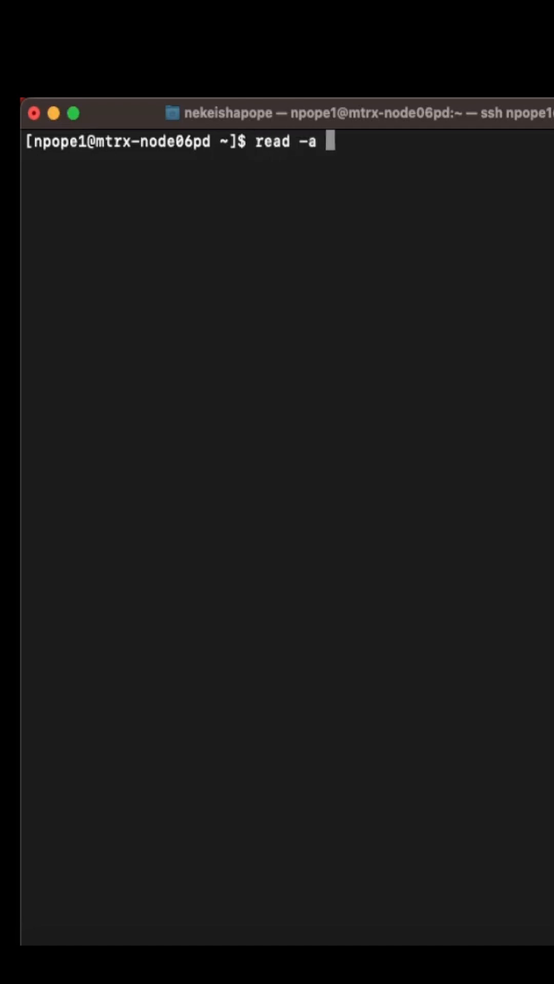
{"action": "type", "text": "color"}
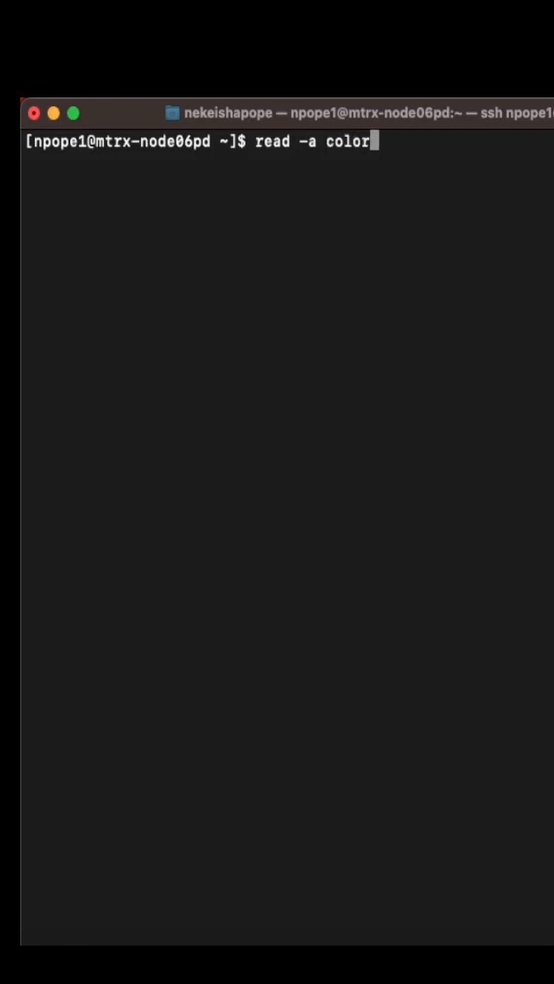
{"action": "type", "text": "red blue pink"}
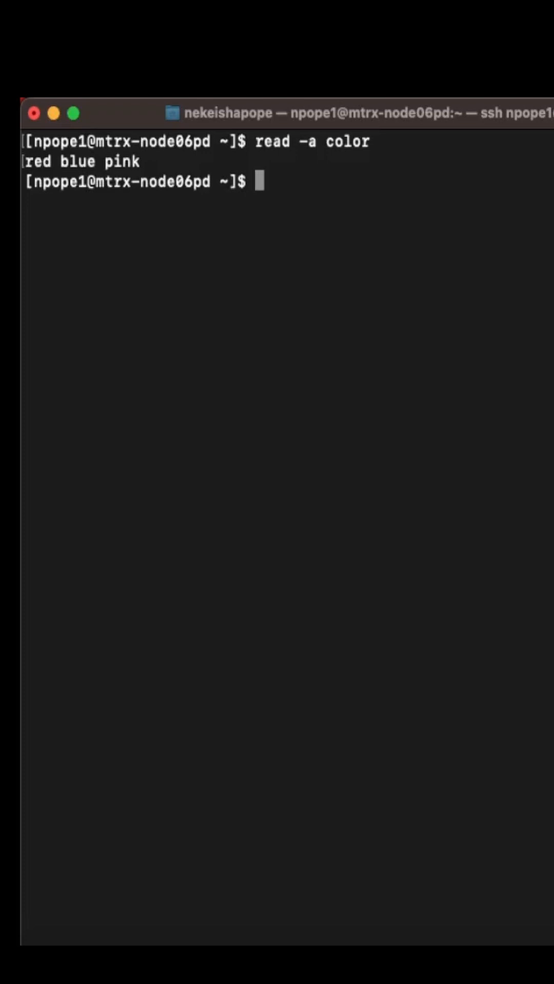
Step: Run echo ${color[*]} to print all elements: red blue pink
{"action": "type", "text": "e"}
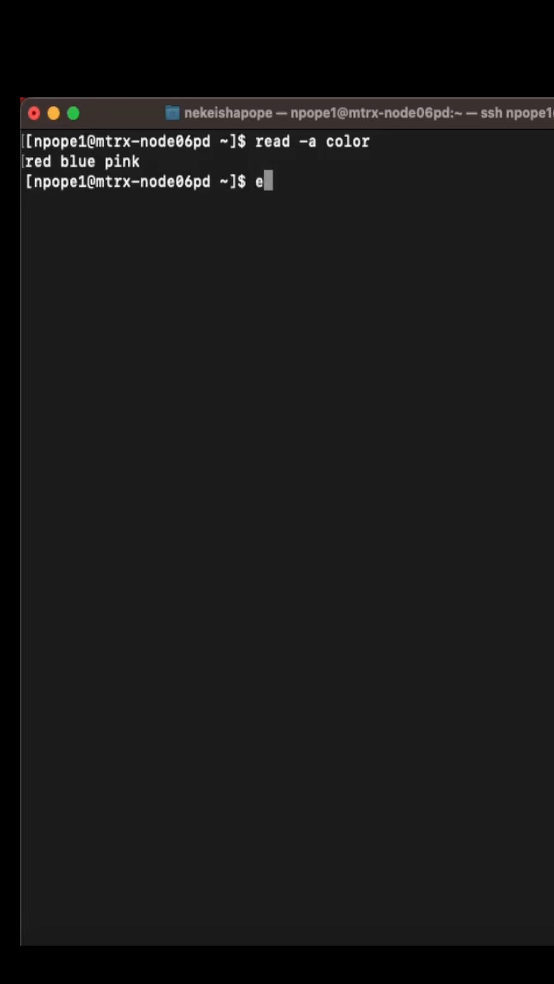
{"action": "type", "text": "cho $"}
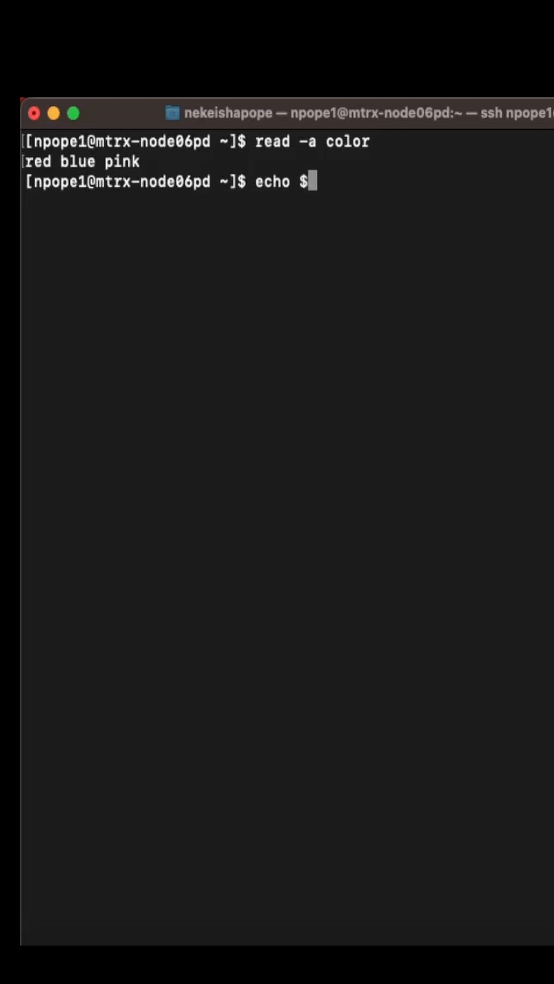
{"action": "type", "text": "{"}
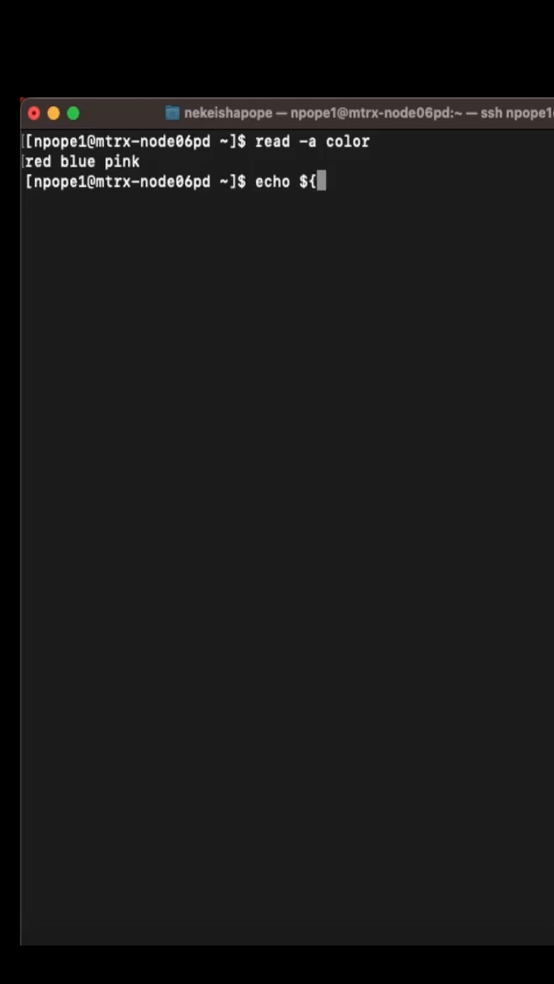
{"action": "type", "text": "color["}
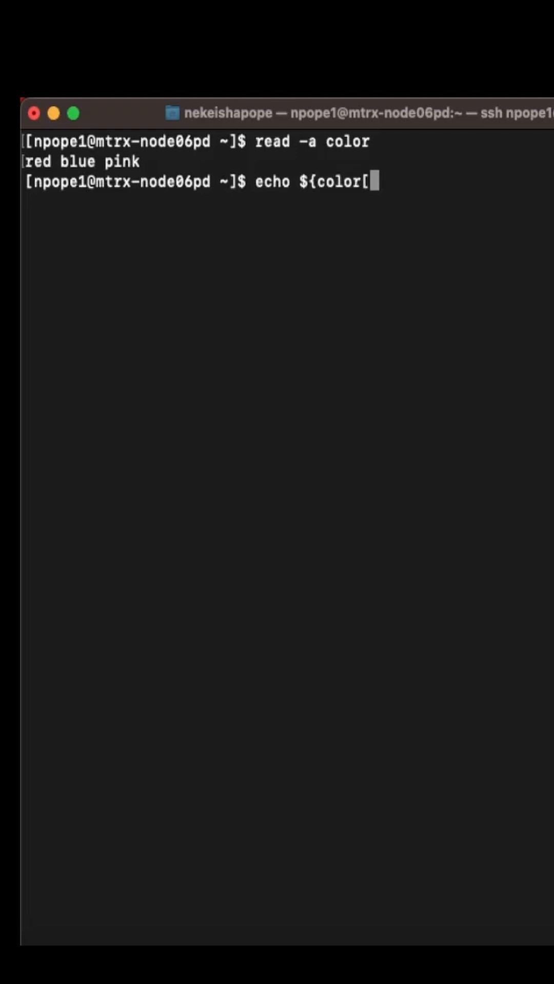
{"action": "type", "text": "*]"}
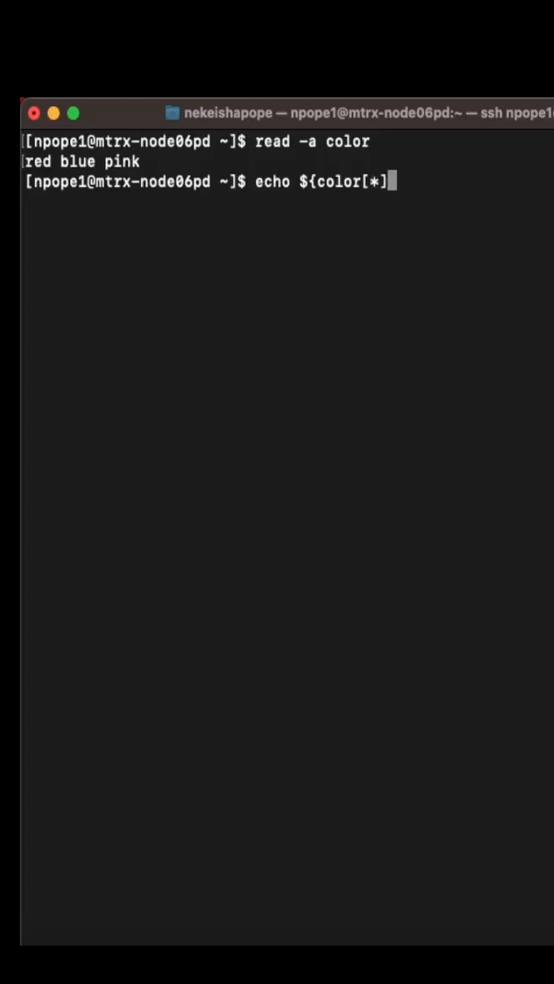
{"action": "type", "text": "}"}
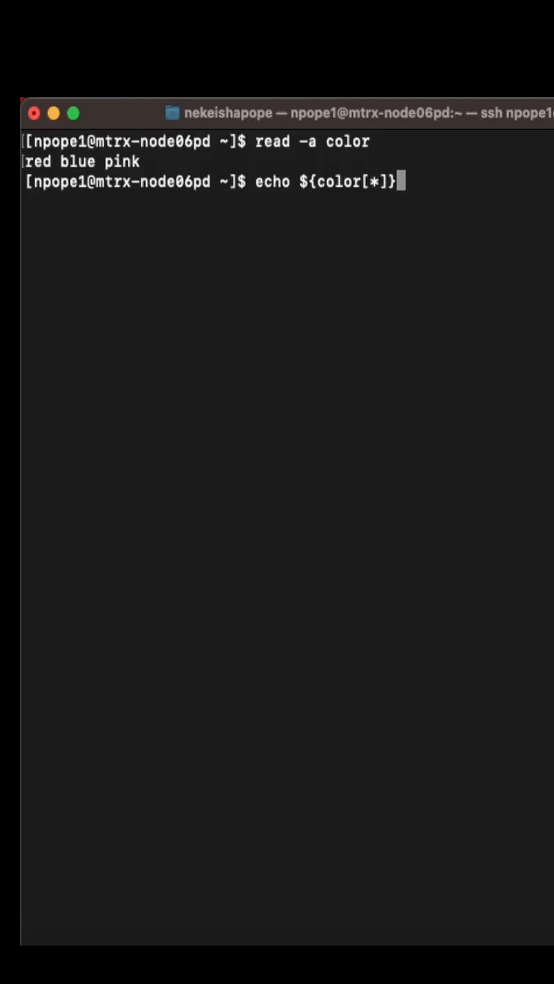
{"action": "key", "text": "Return"}
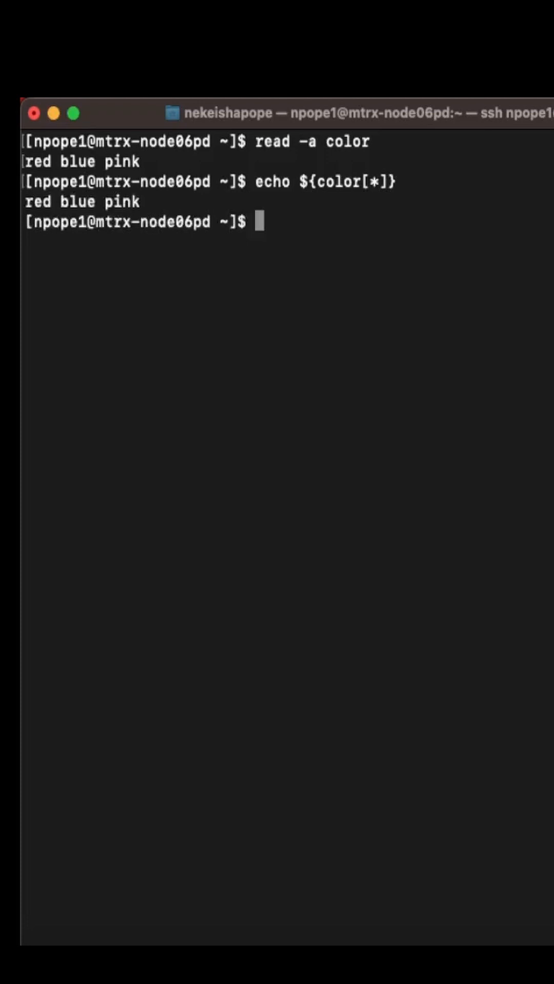
{"action": "key", "text": "Return"}
{"action": "type", "text": "echo ${color"}
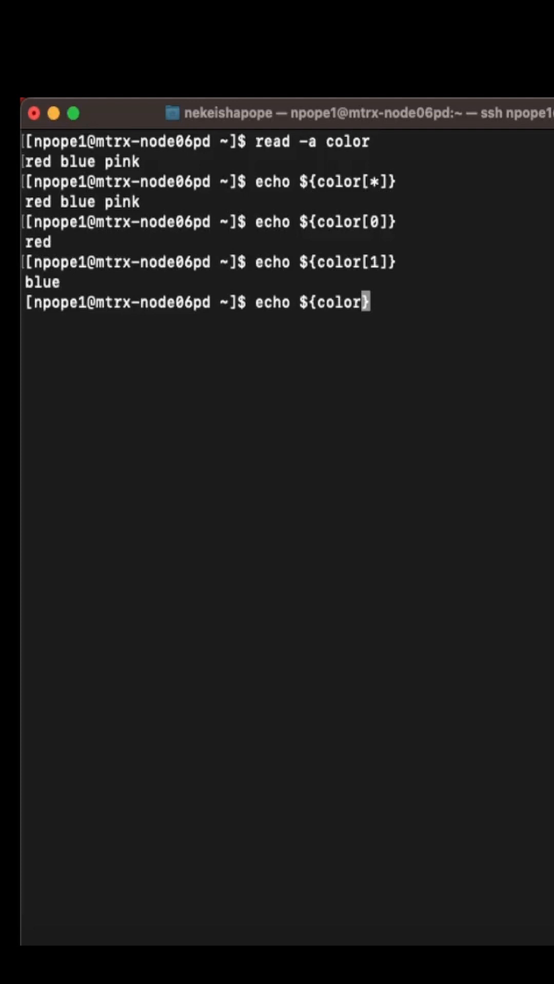
Step: Print red with echo ${color:0} and the first element's length, 3, with ${#color[0]}
{"action": "type", "text": ":0"}
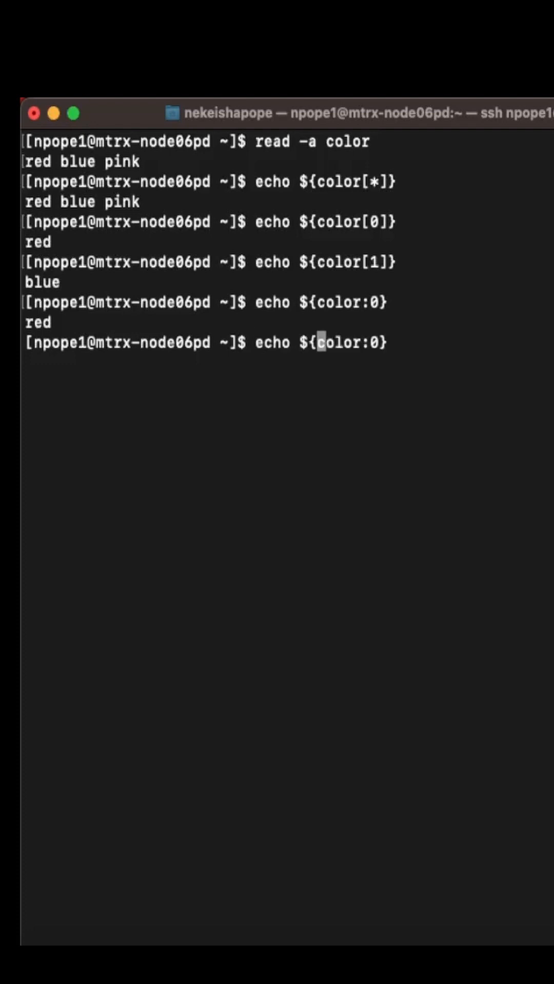
{"action": "type", "text": "#color[0]"}
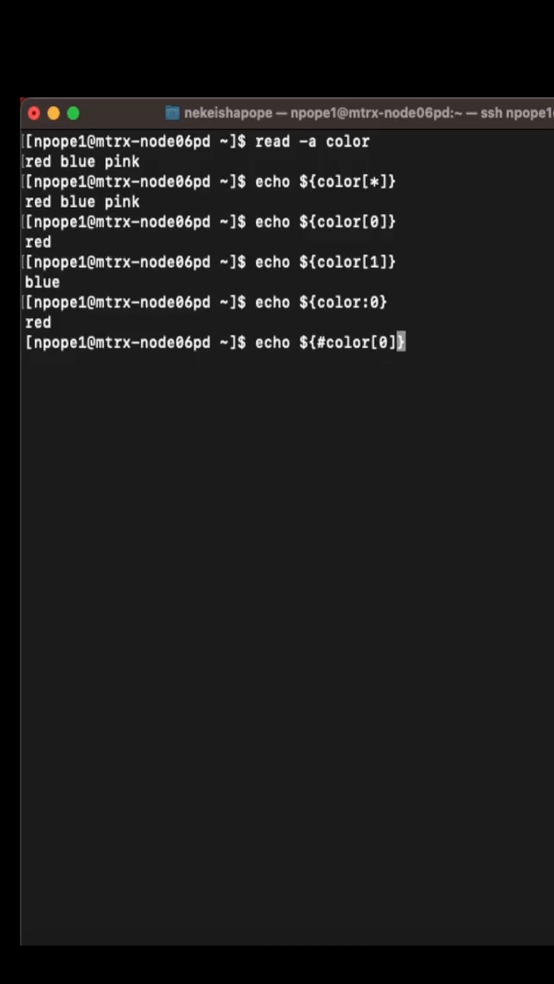
{"action": "key", "text": "Return"}
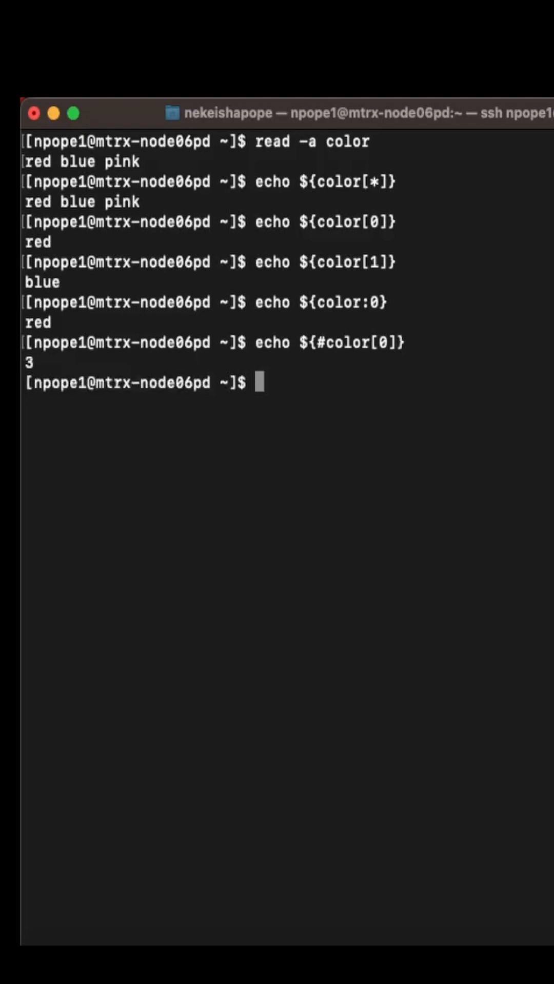